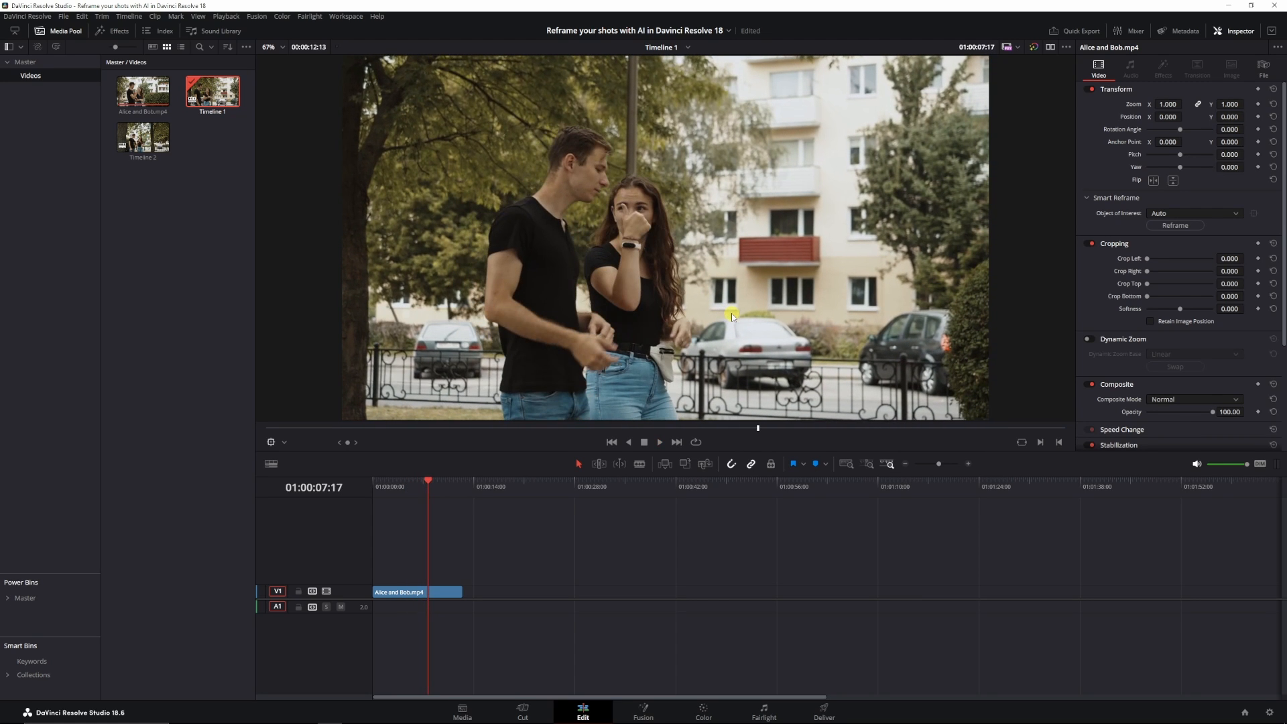
mouse_move(724, 228)
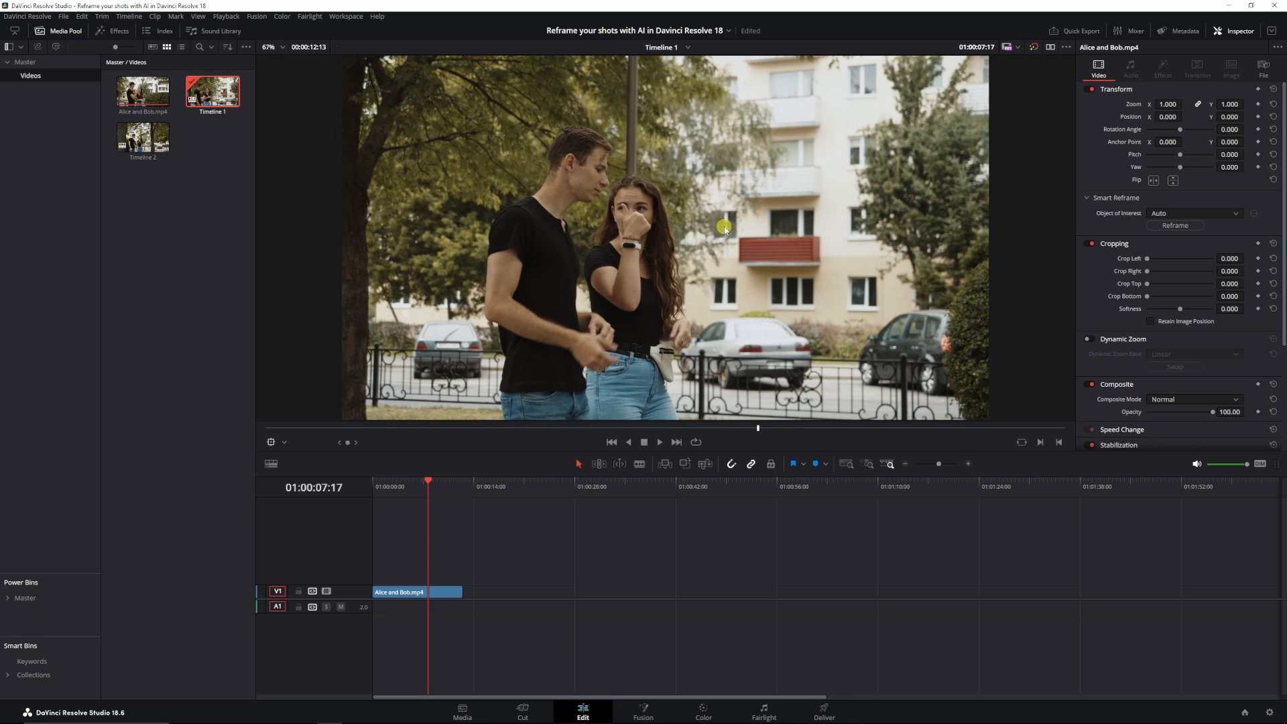
Step: Select the Alice and Bob clip in vertical Timeline 2 and show its Inspector settings
click(142, 136)
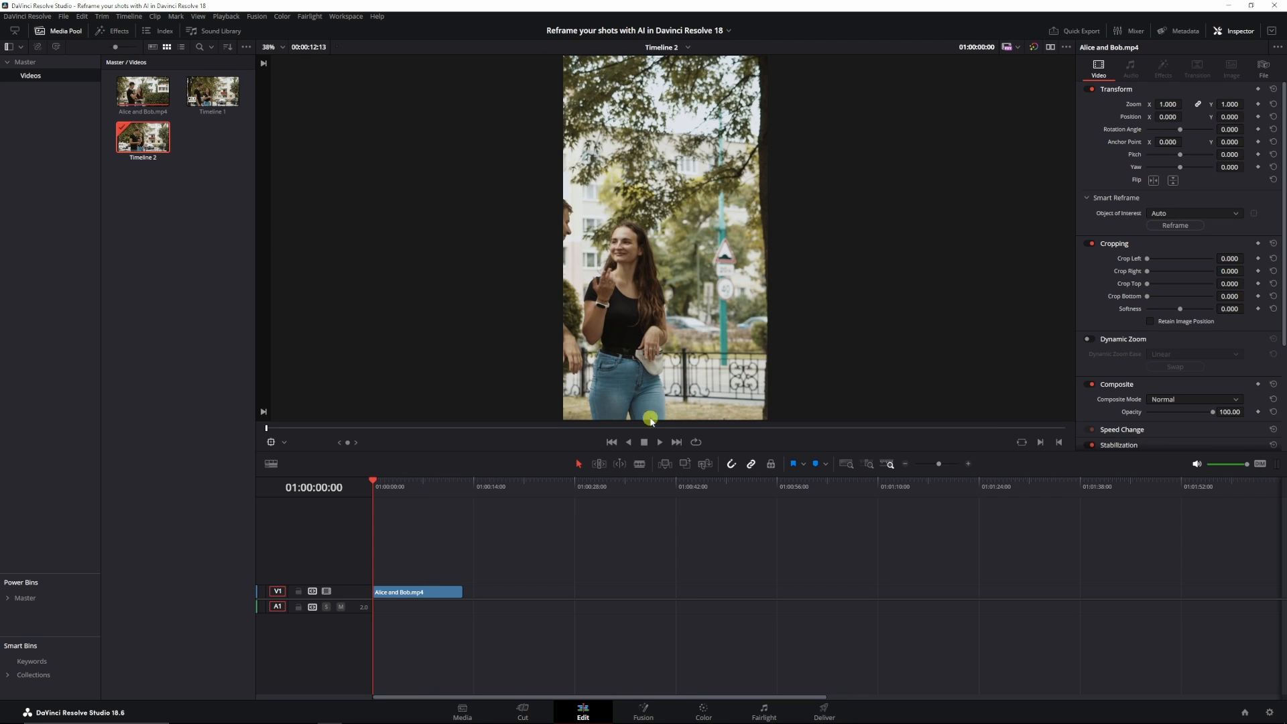
mouse_move(590, 205)
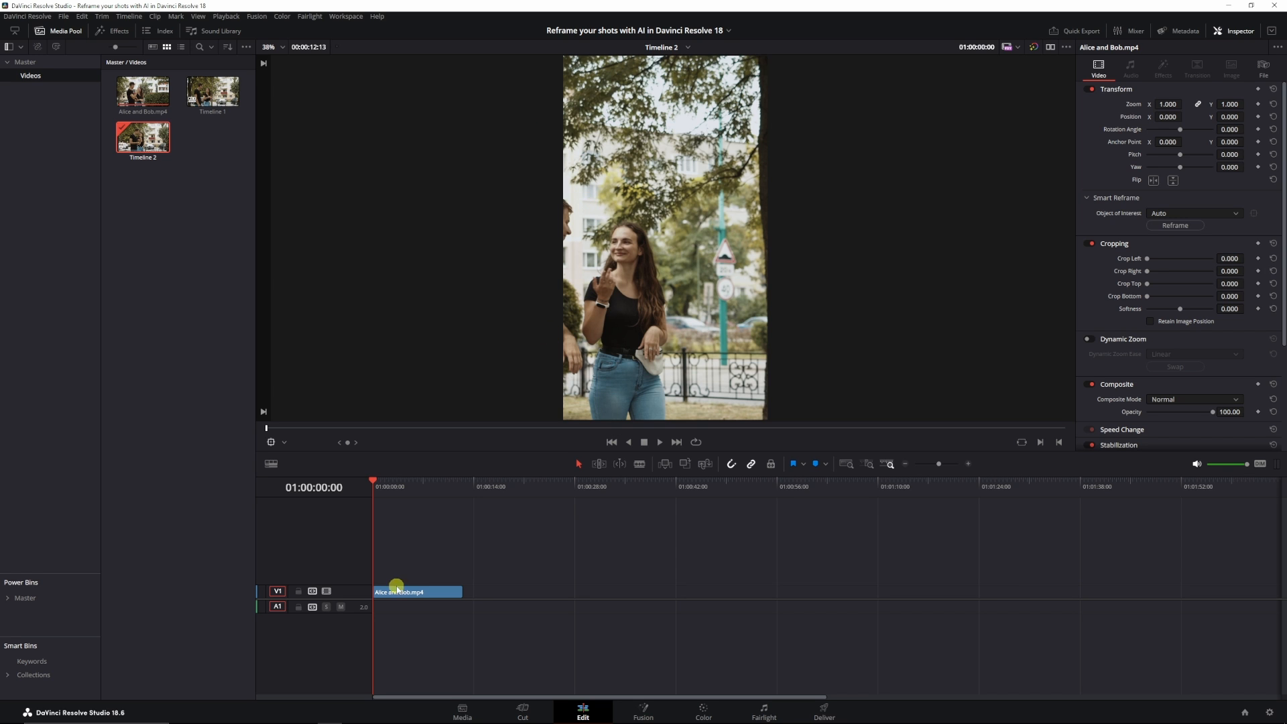
click(660, 441)
text(160.000)
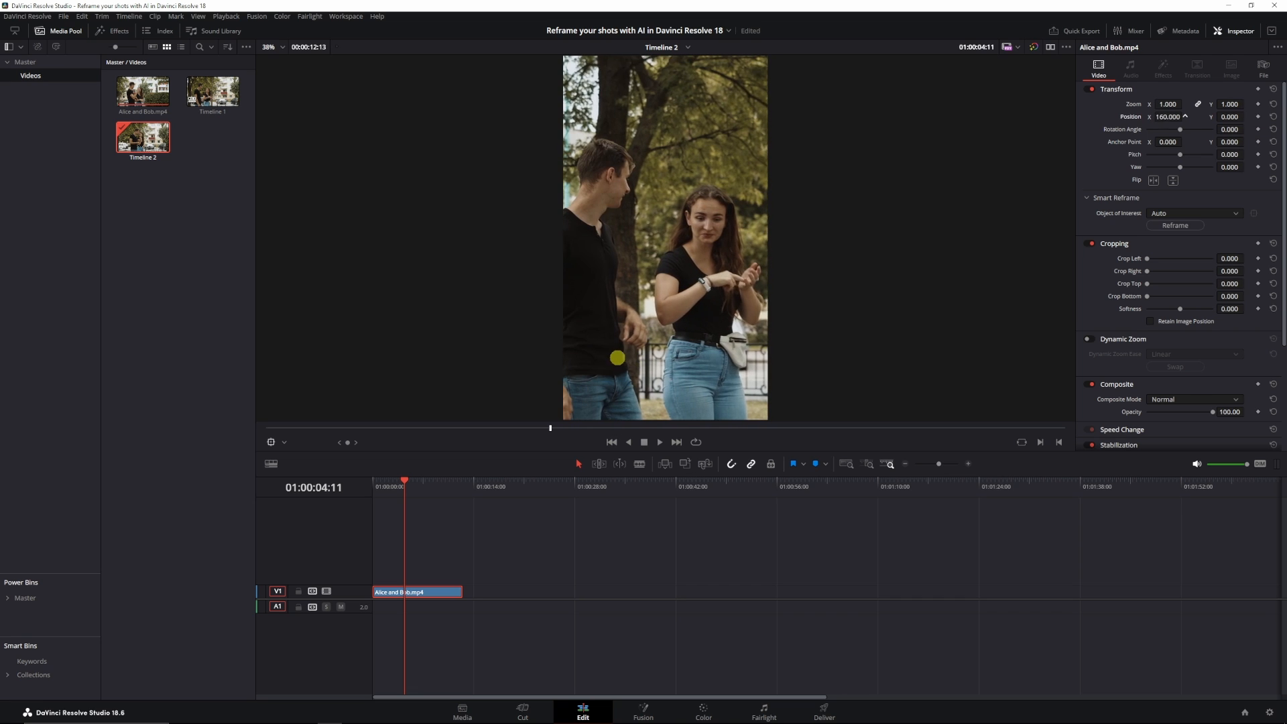
click(1267, 116)
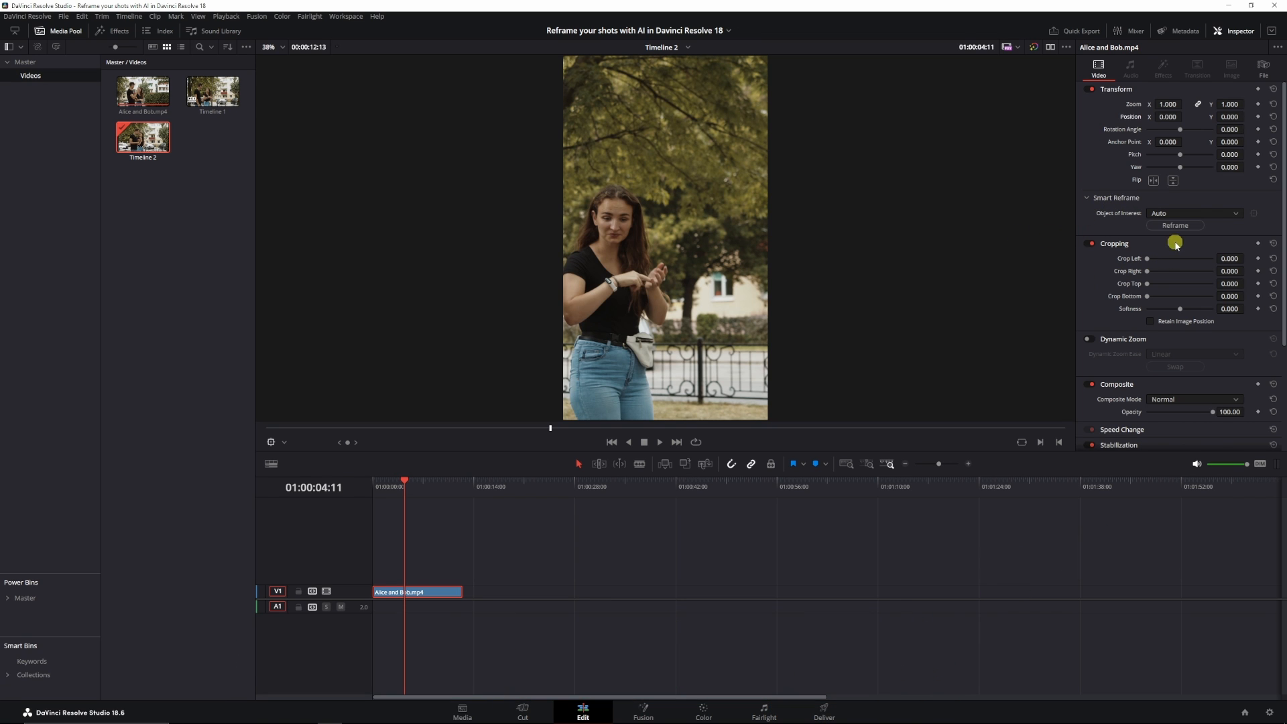
mouse_move(1099, 229)
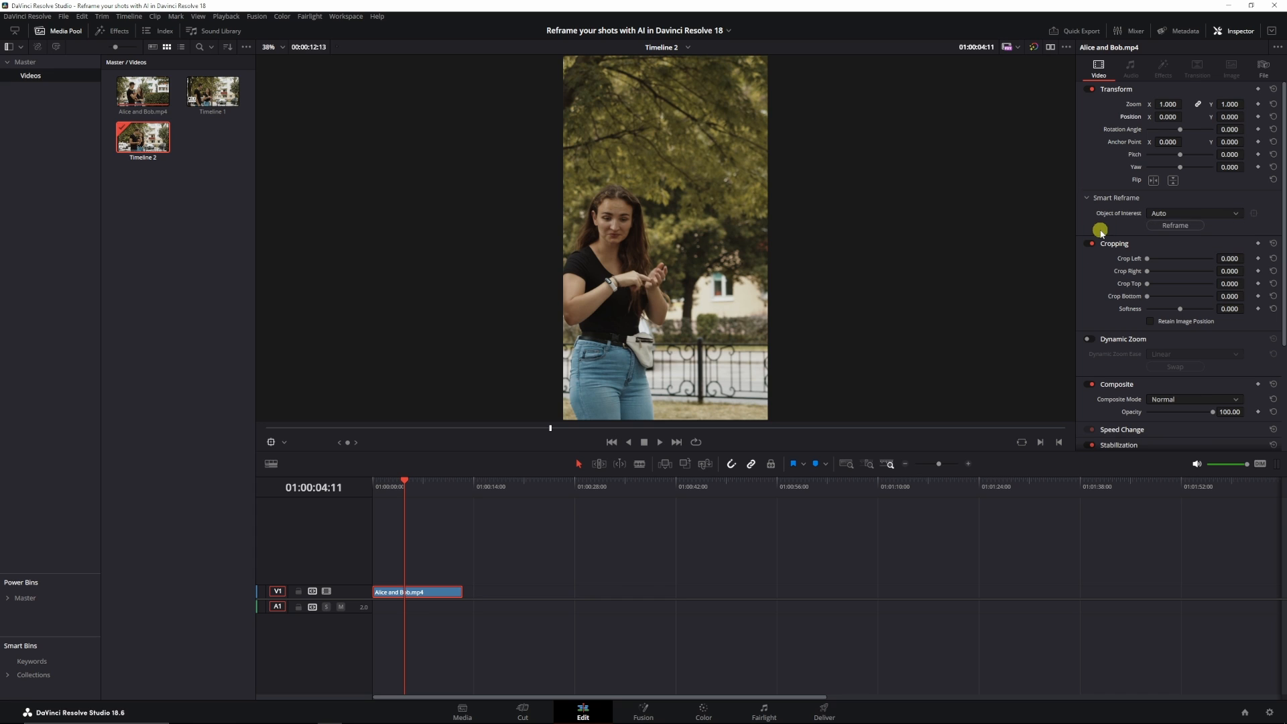
mouse_move(1161, 215)
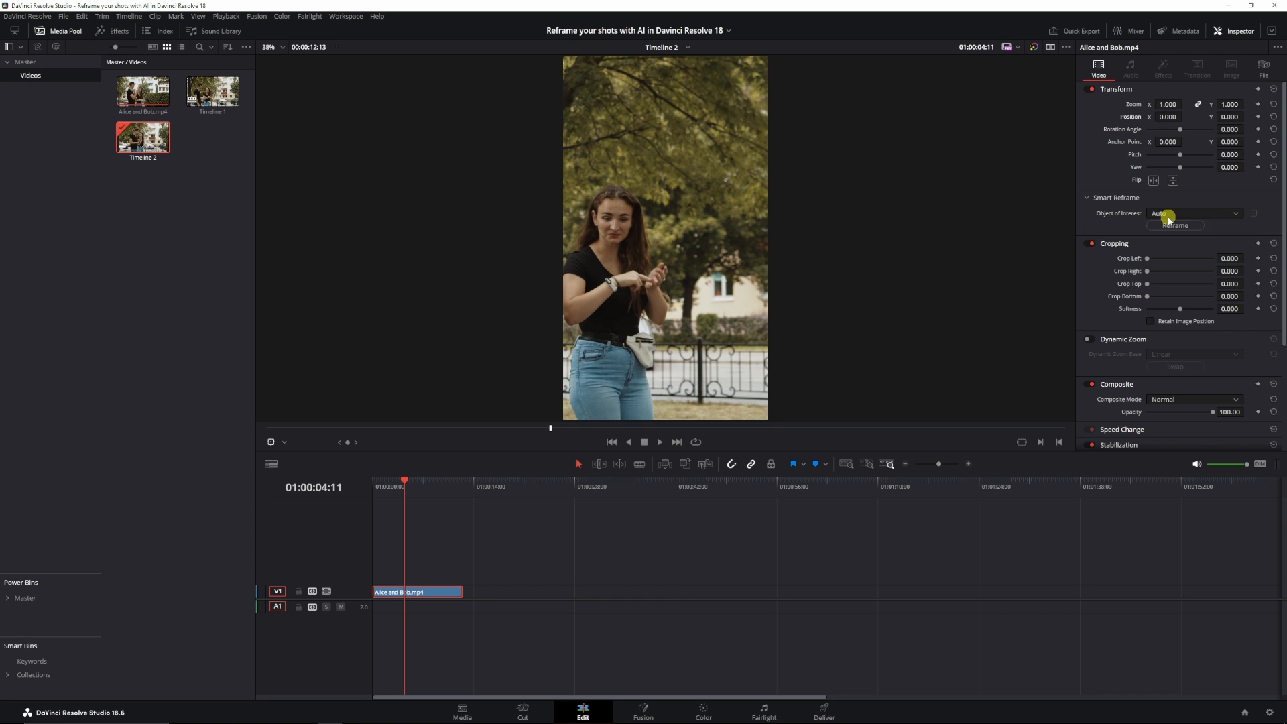
Step: Set Smart Reframe's Object of Interest to Reference Point with a box over Alice
click(1195, 213)
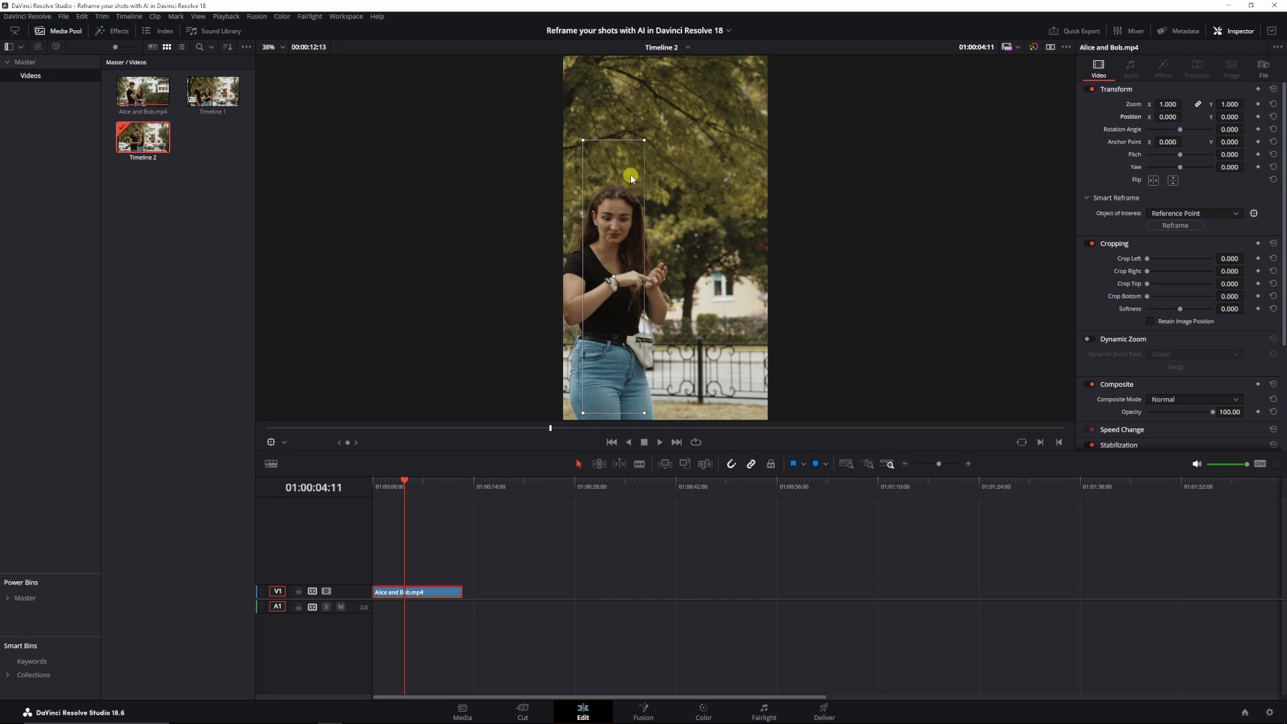
mouse_move(799, 224)
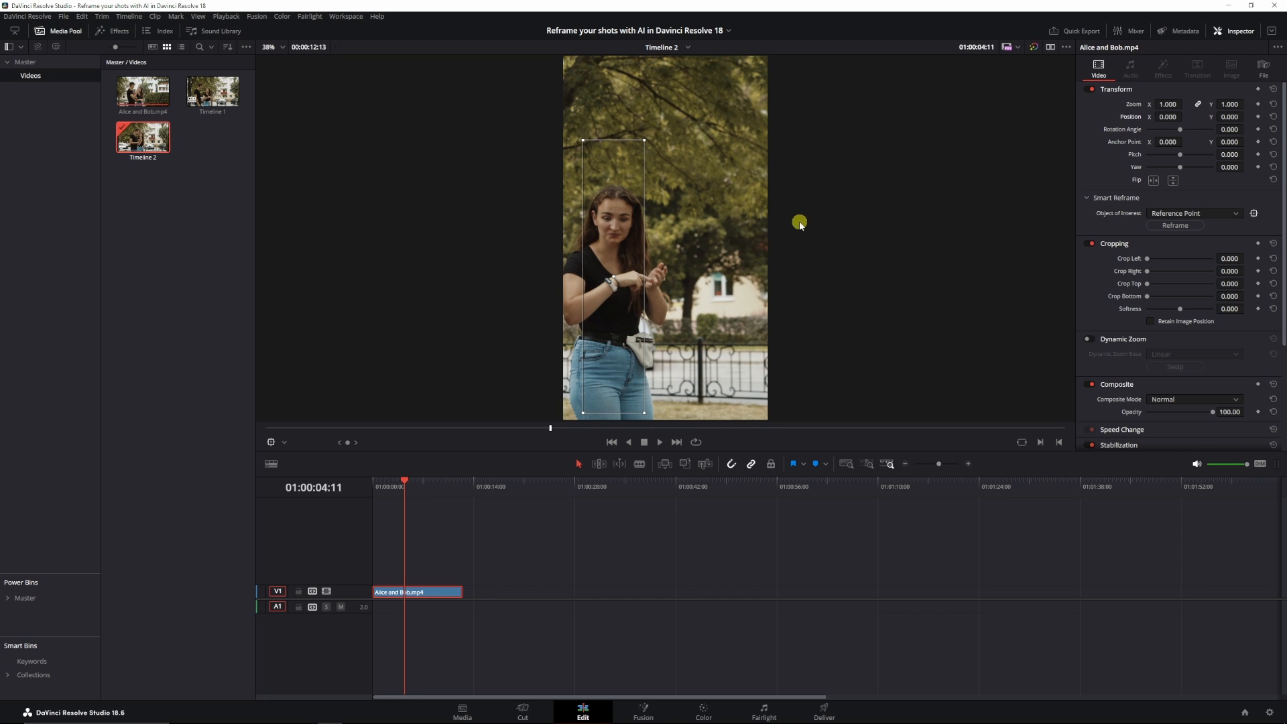
Step: Run Smart Reframe in Auto mode on the clip and return to its start to review
click(1194, 213)
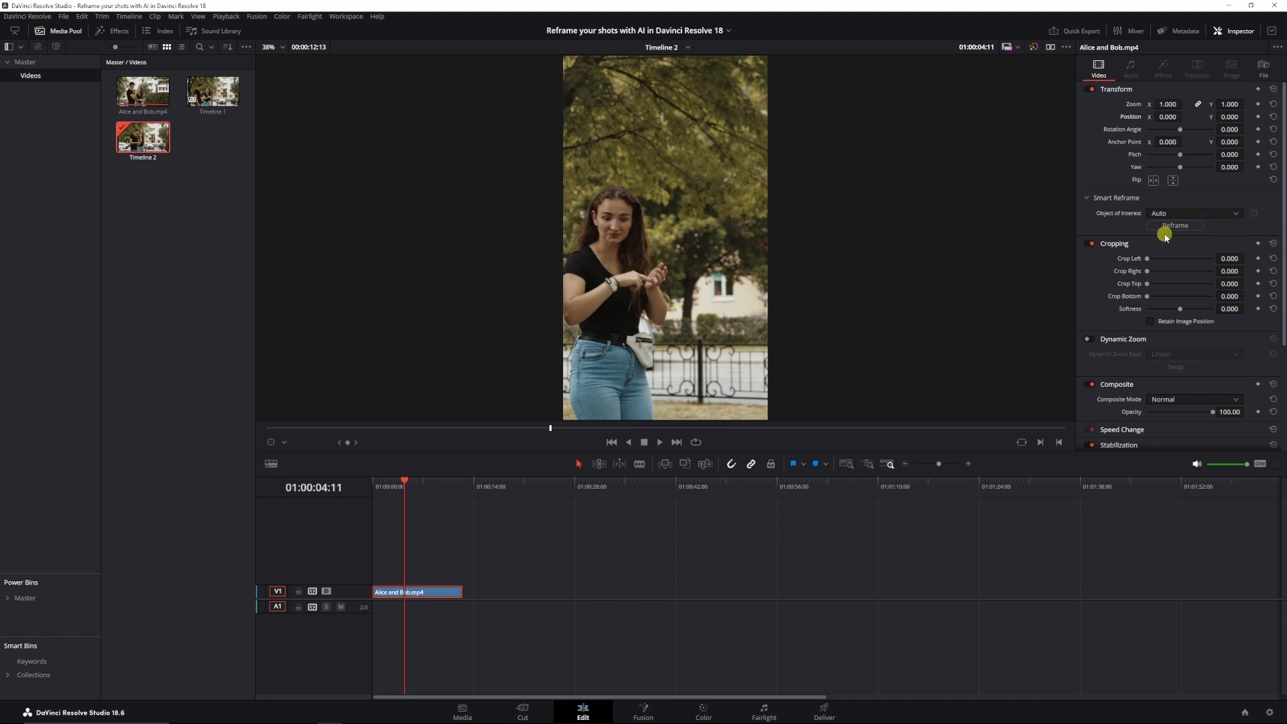
click(1174, 226)
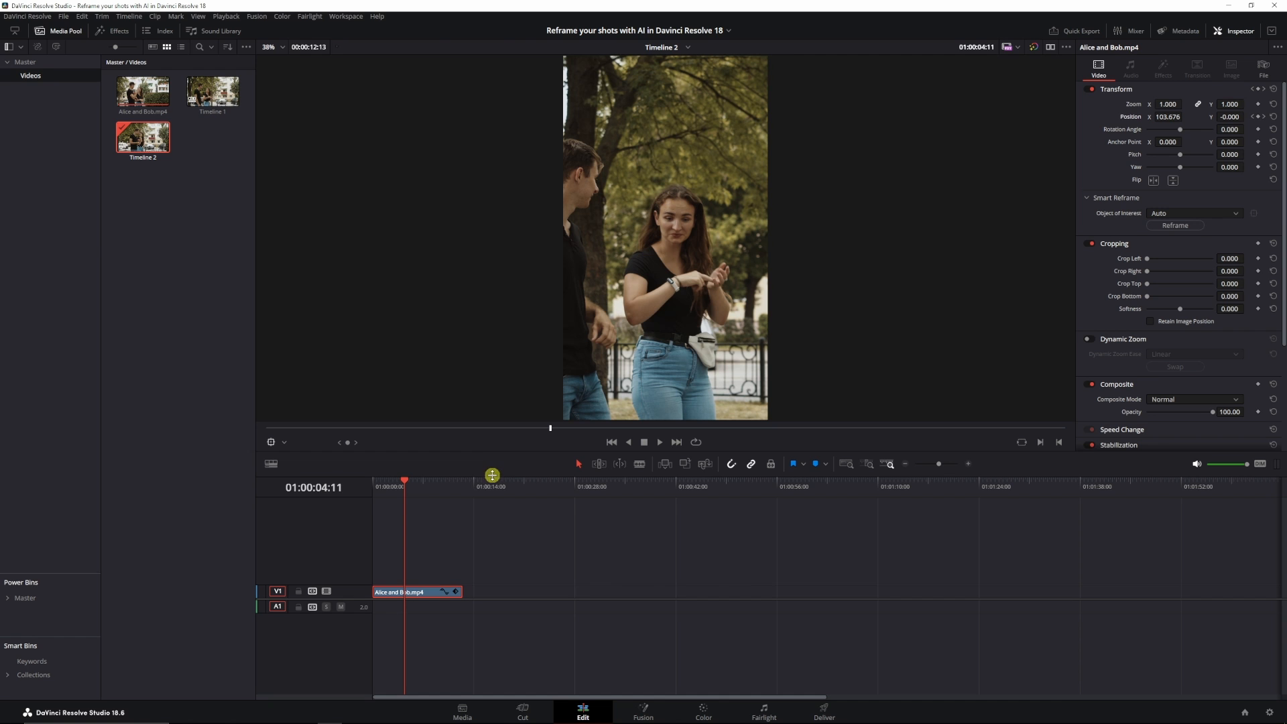
click(414, 494)
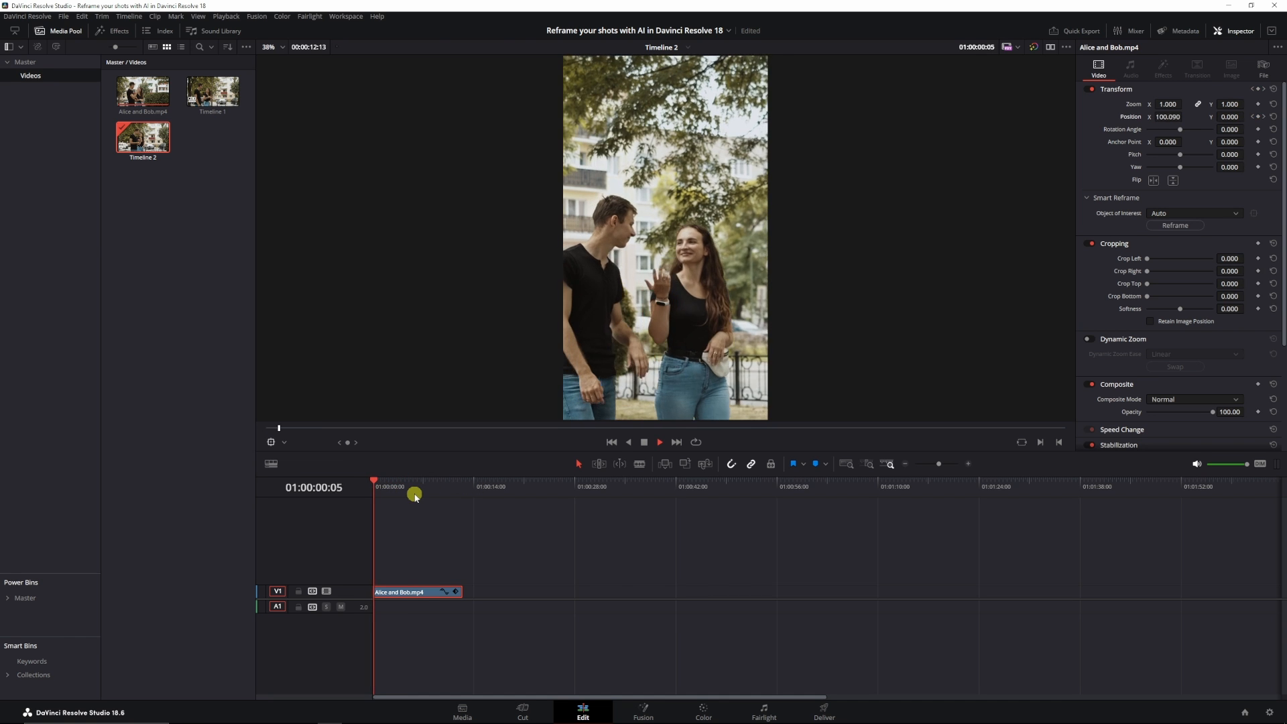